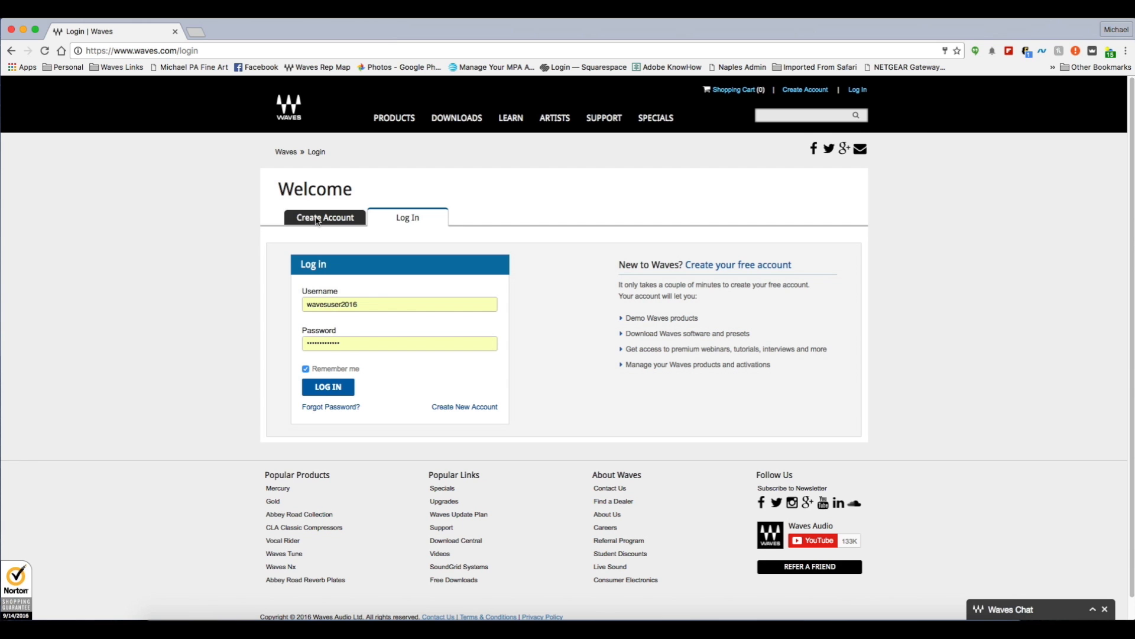
Log in to the Waves account with the saved username and password after visiting Create Account.
click(324, 218)
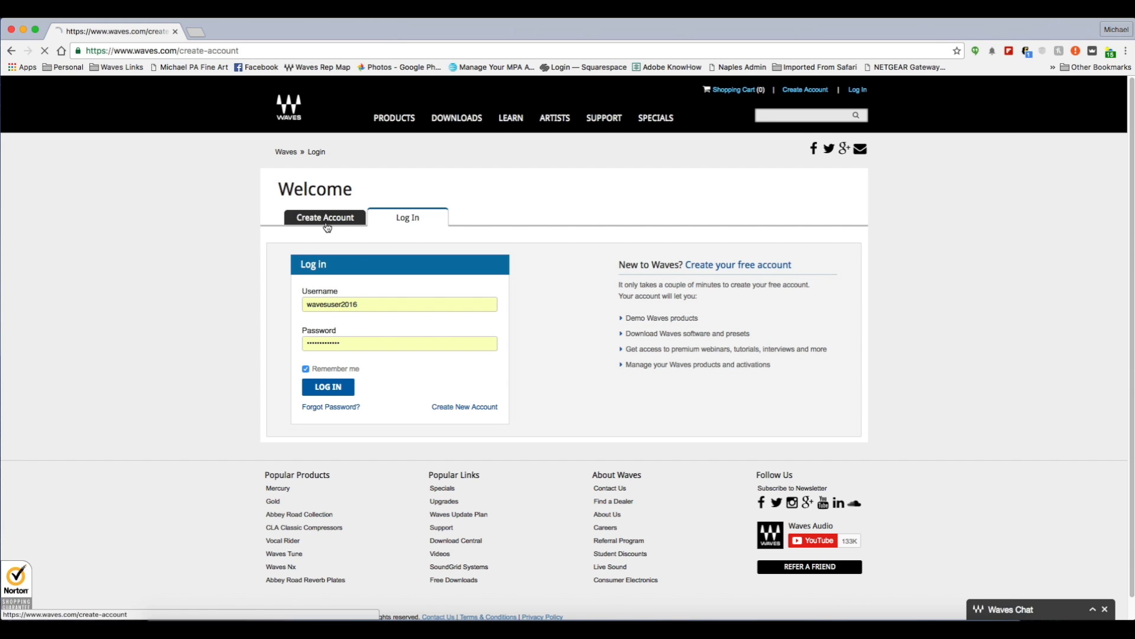
click(324, 218)
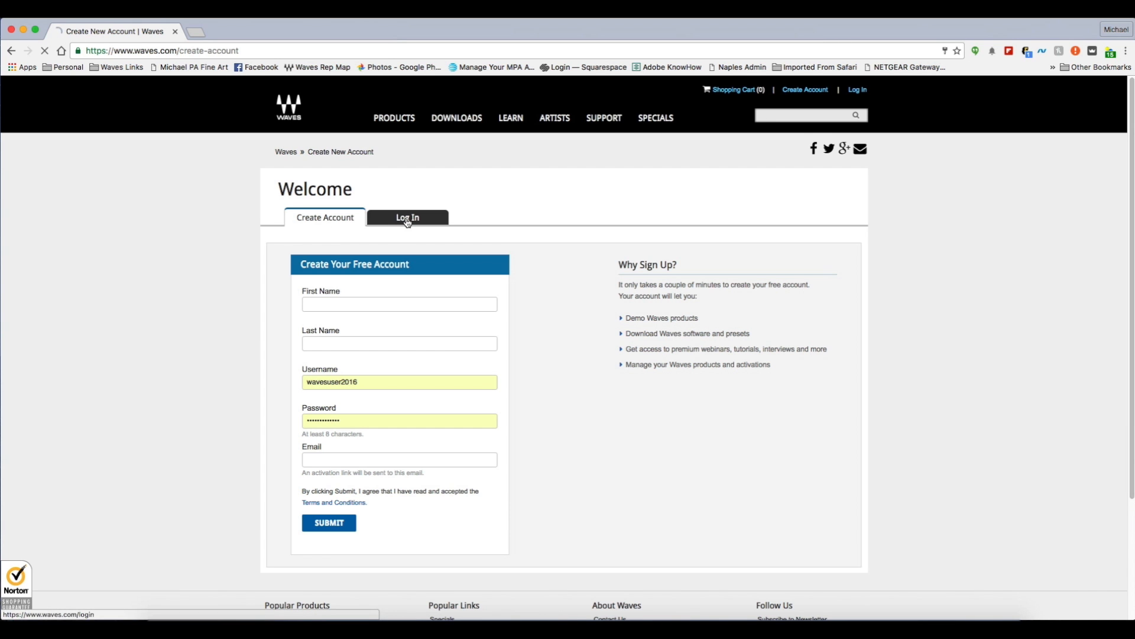
click(405, 218)
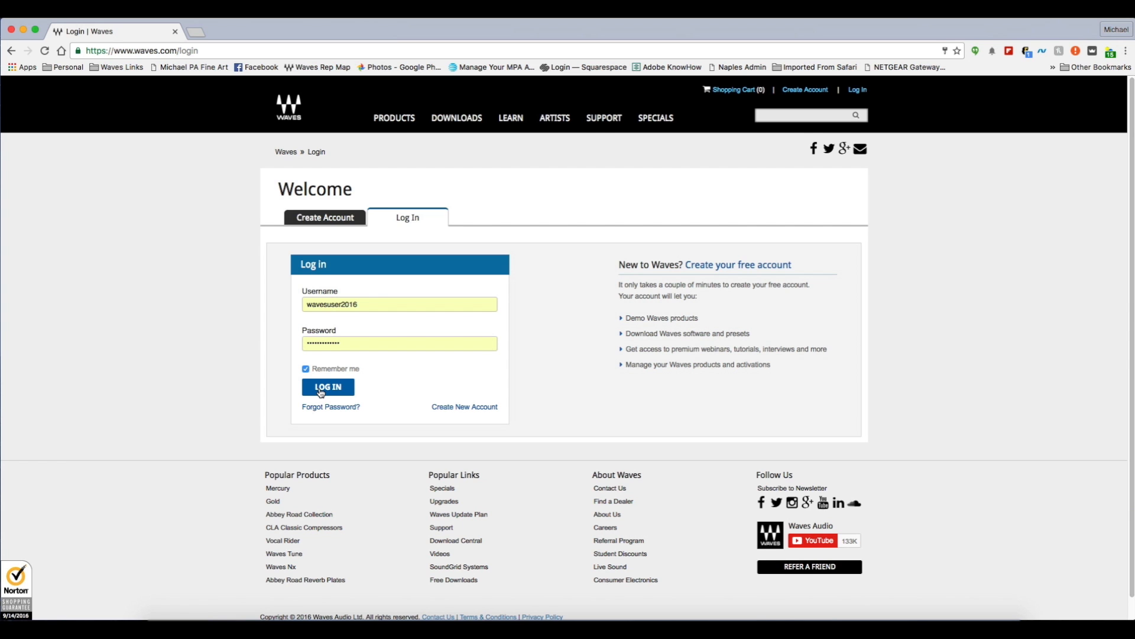
click(328, 385)
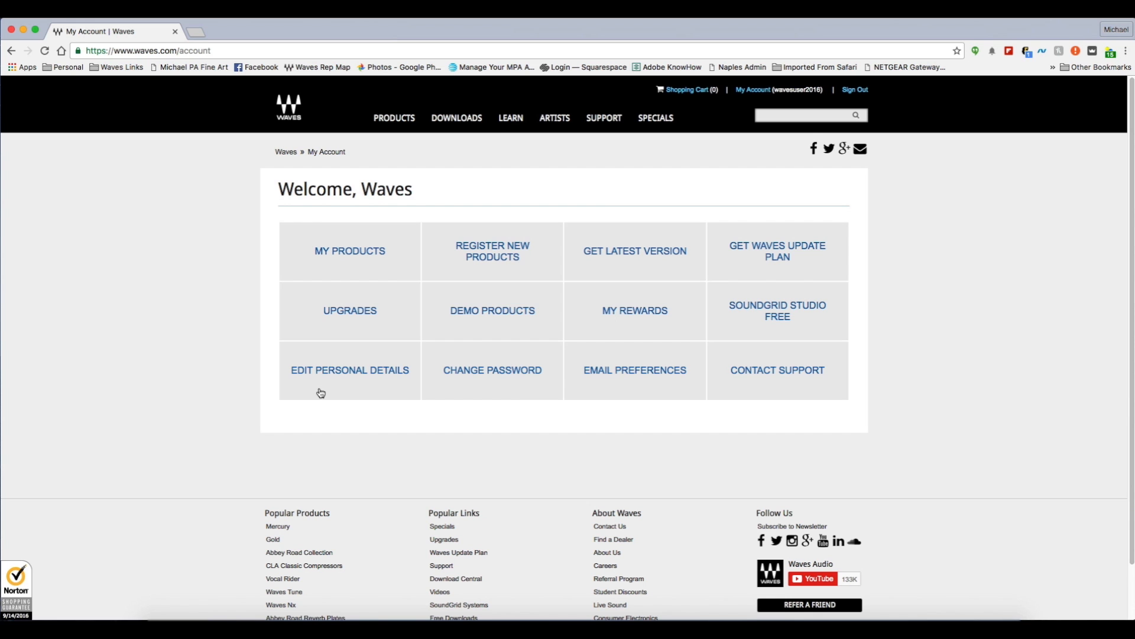
Go to Register New Products and view where to find the serial number.
click(492, 251)
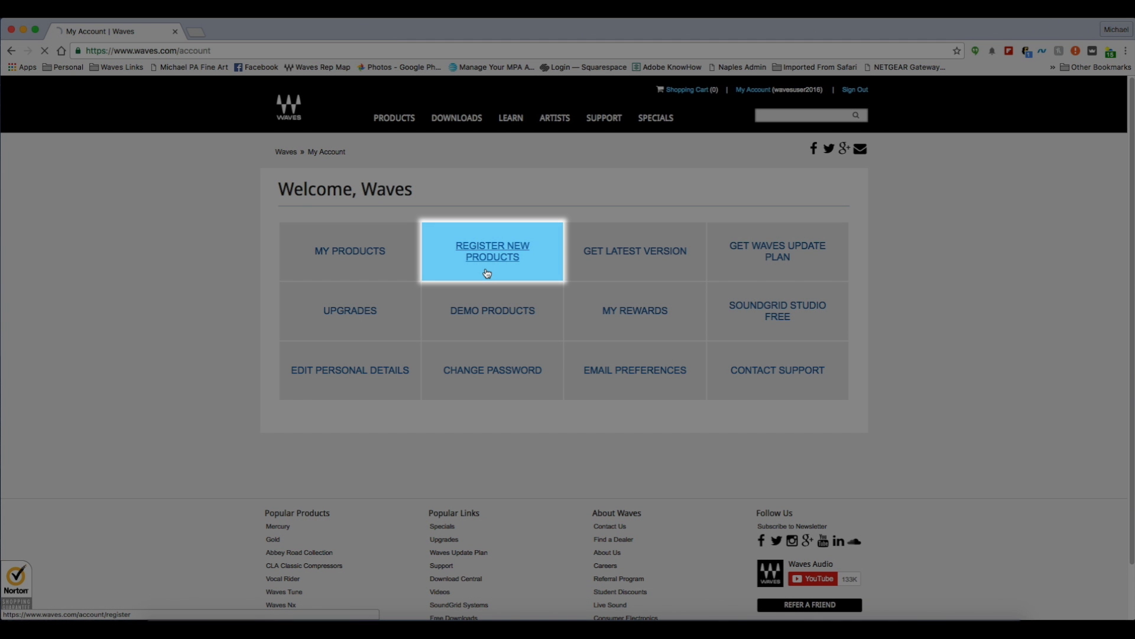
click(492, 251)
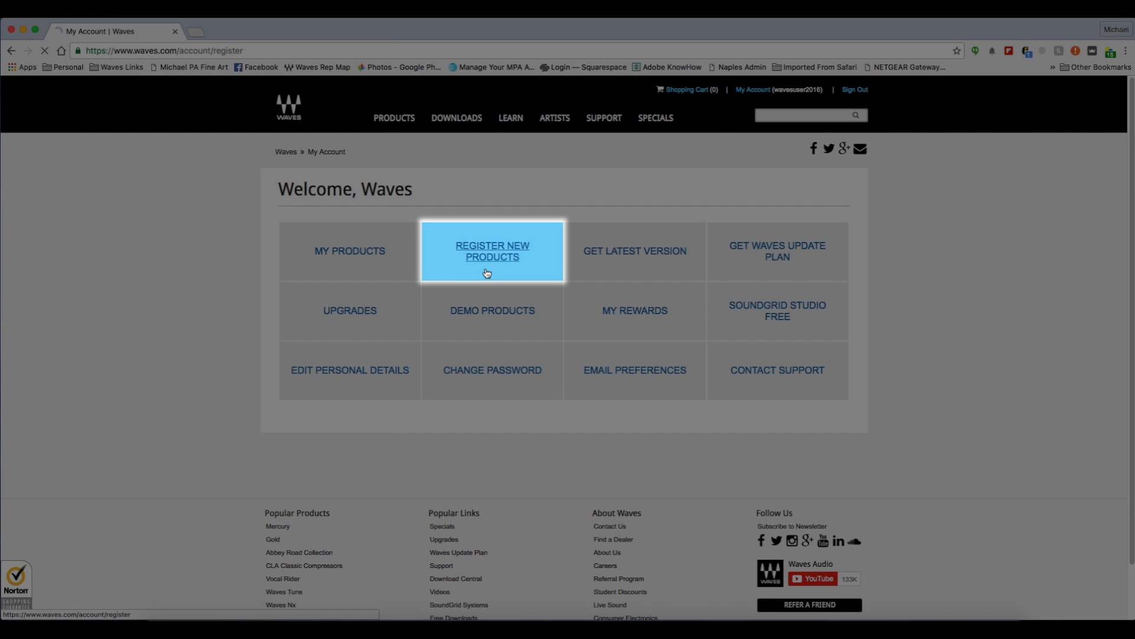
click(491, 251)
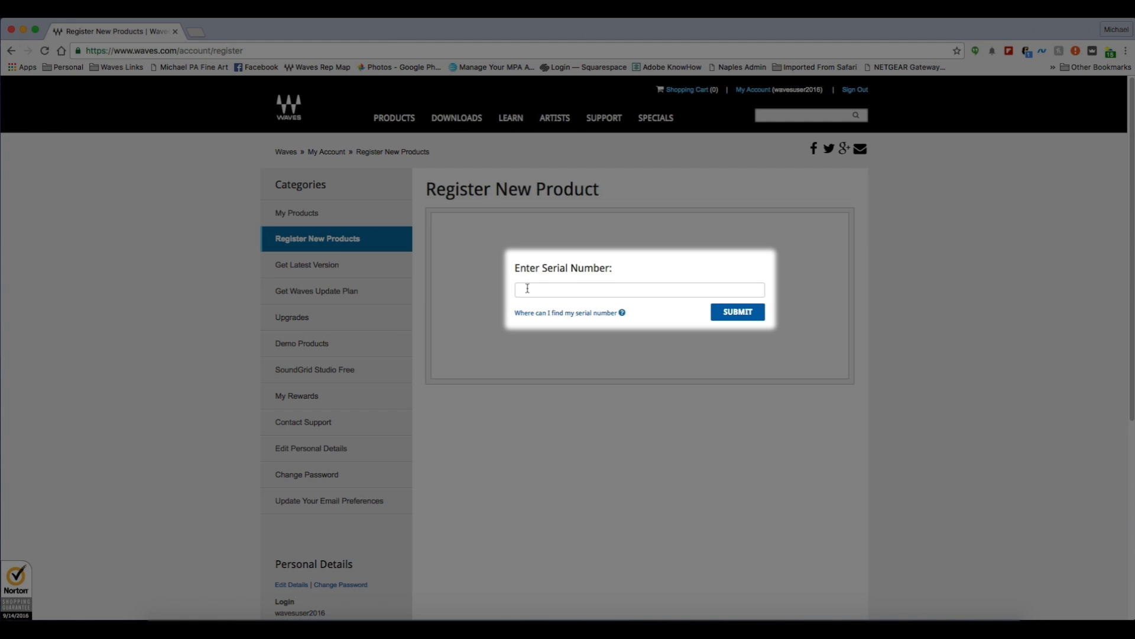
click(566, 312)
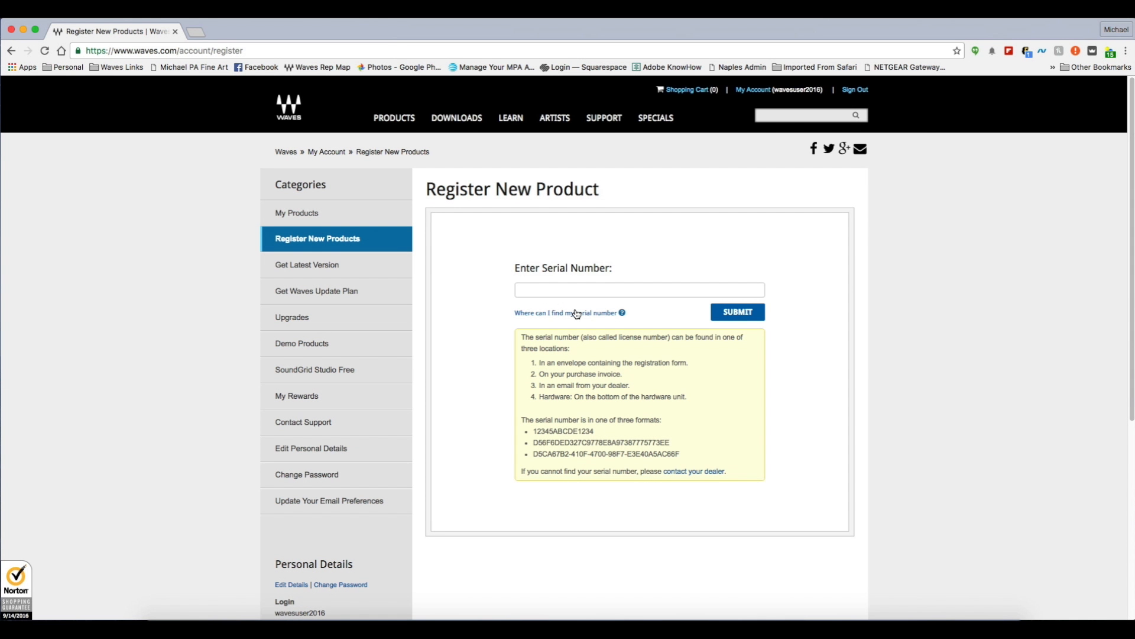
click(639, 288)
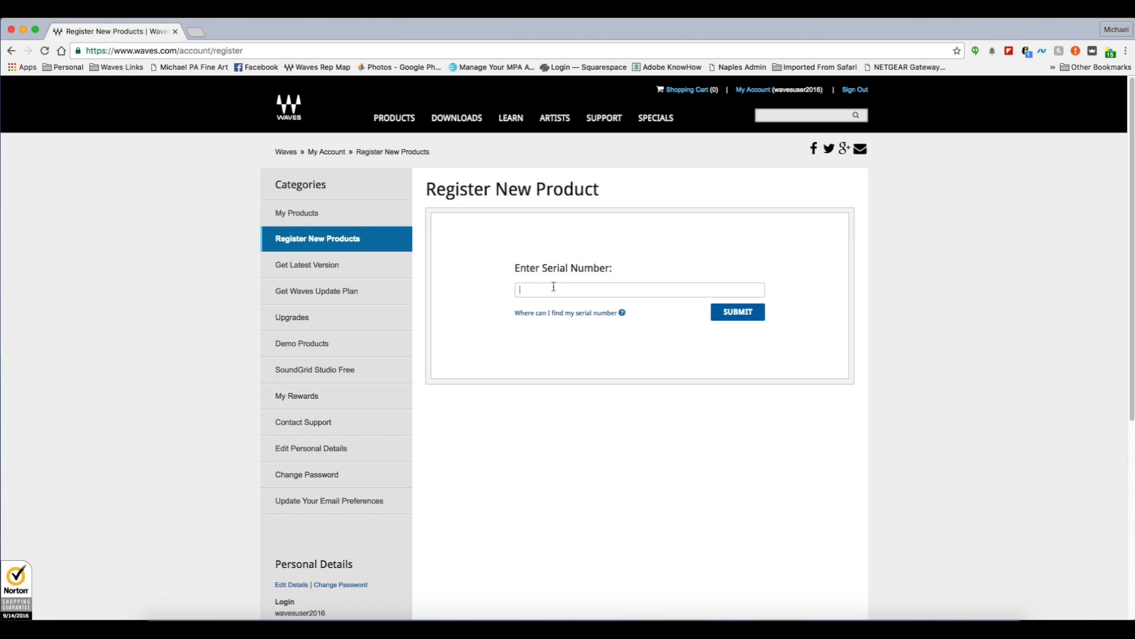
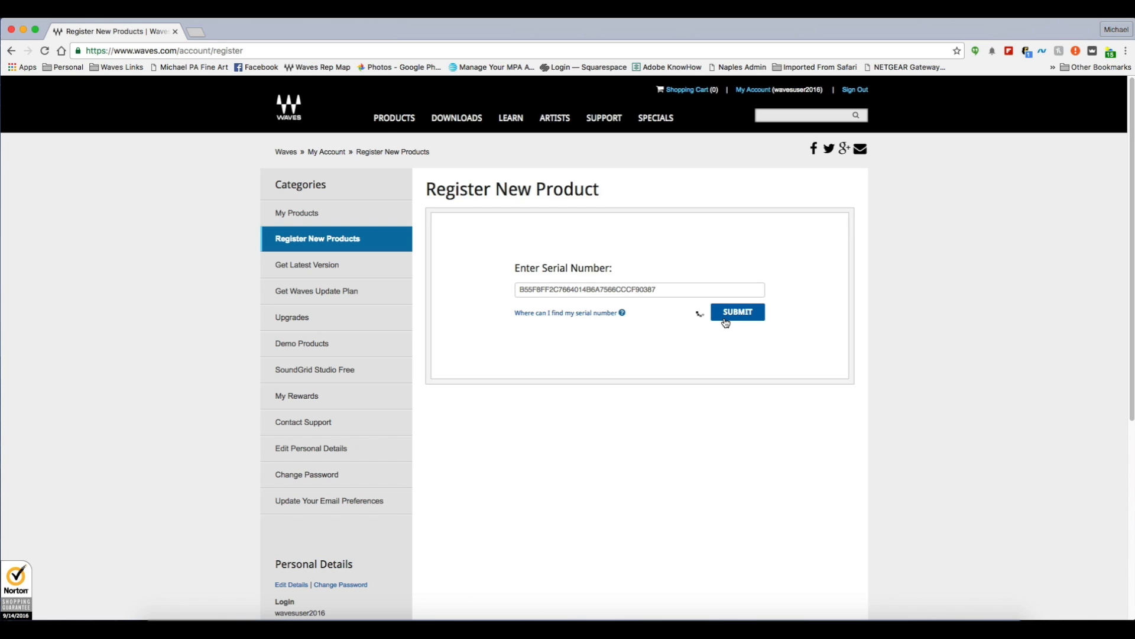
click(737, 311)
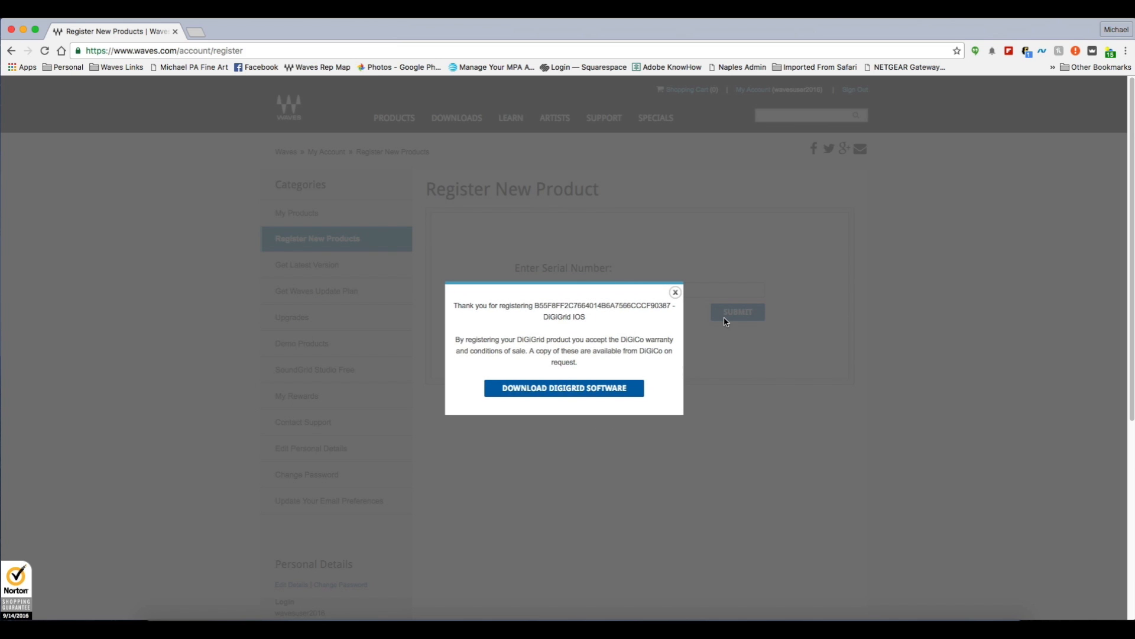
Download the DiGiGrid software from the registration thank-you popup.
click(674, 292)
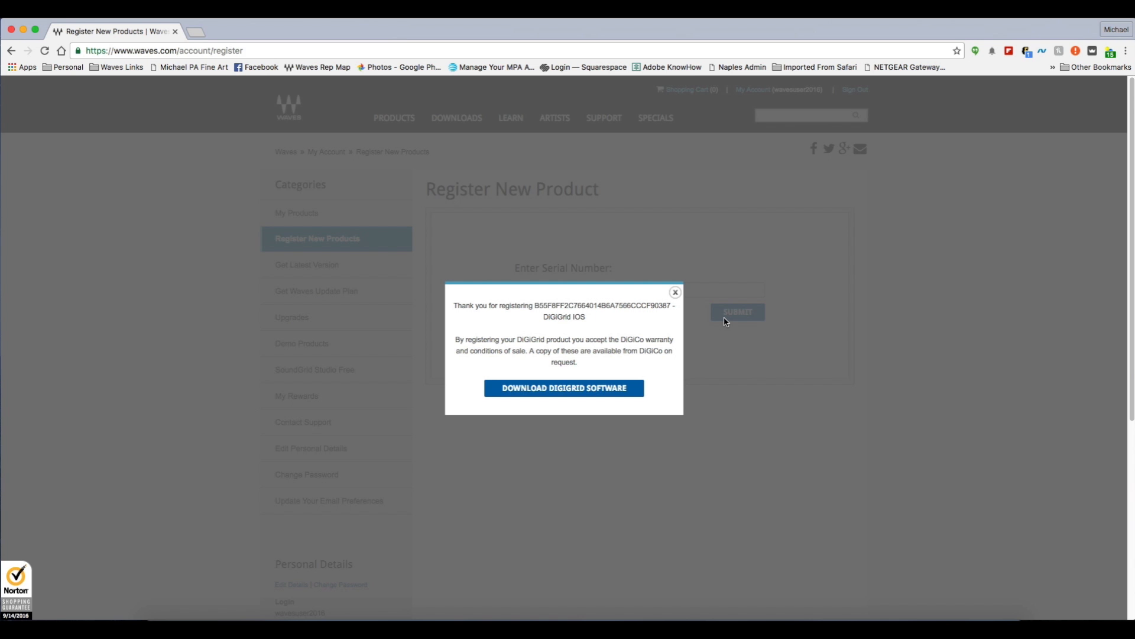
mouse_move(544, 396)
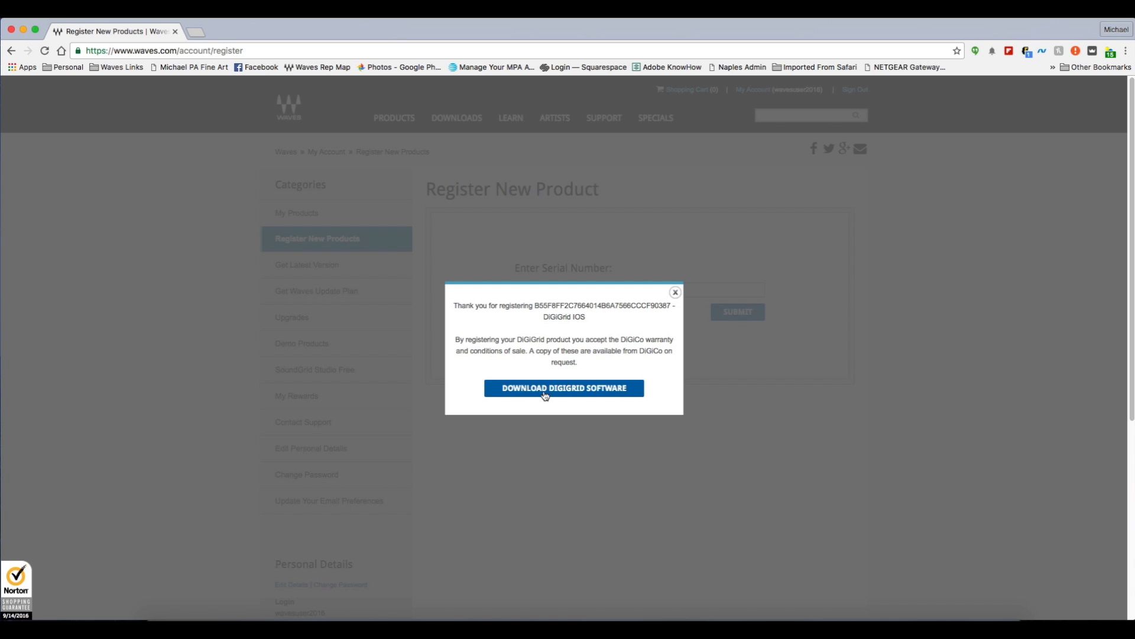
click(563, 388)
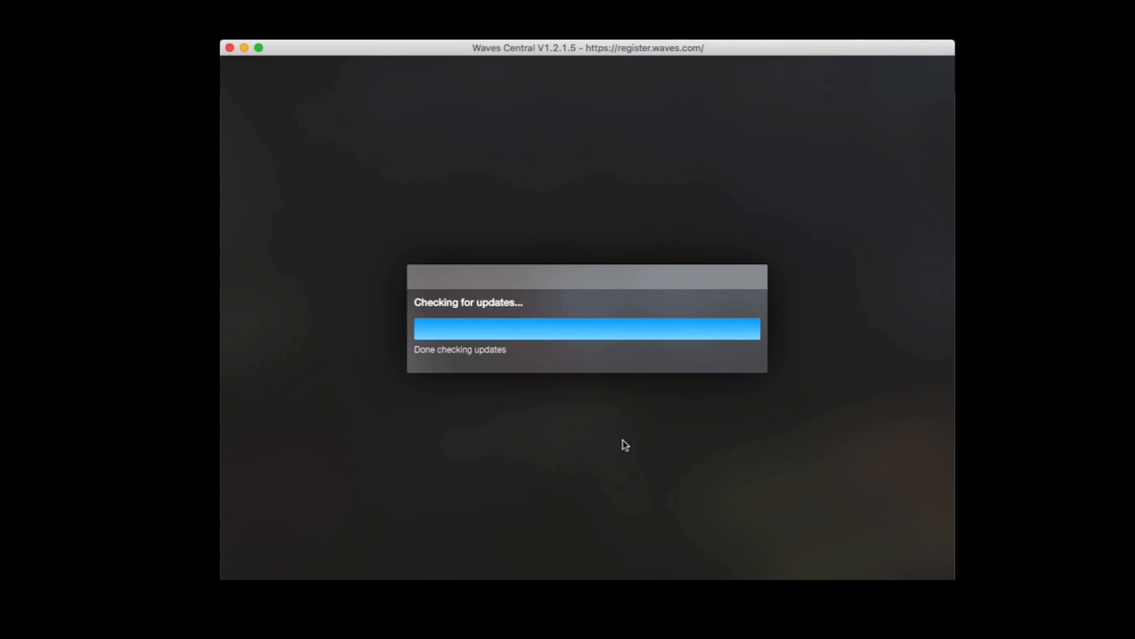
Use Easy Install & Activate to install the DiGiGrid IOS Driver.
click(527, 65)
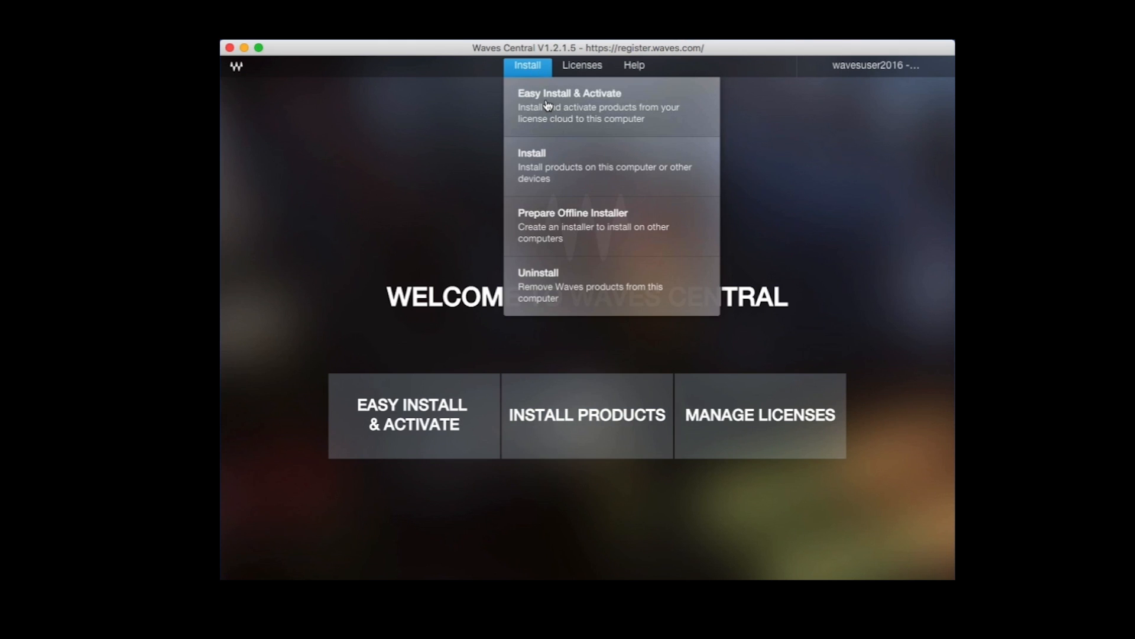
click(569, 105)
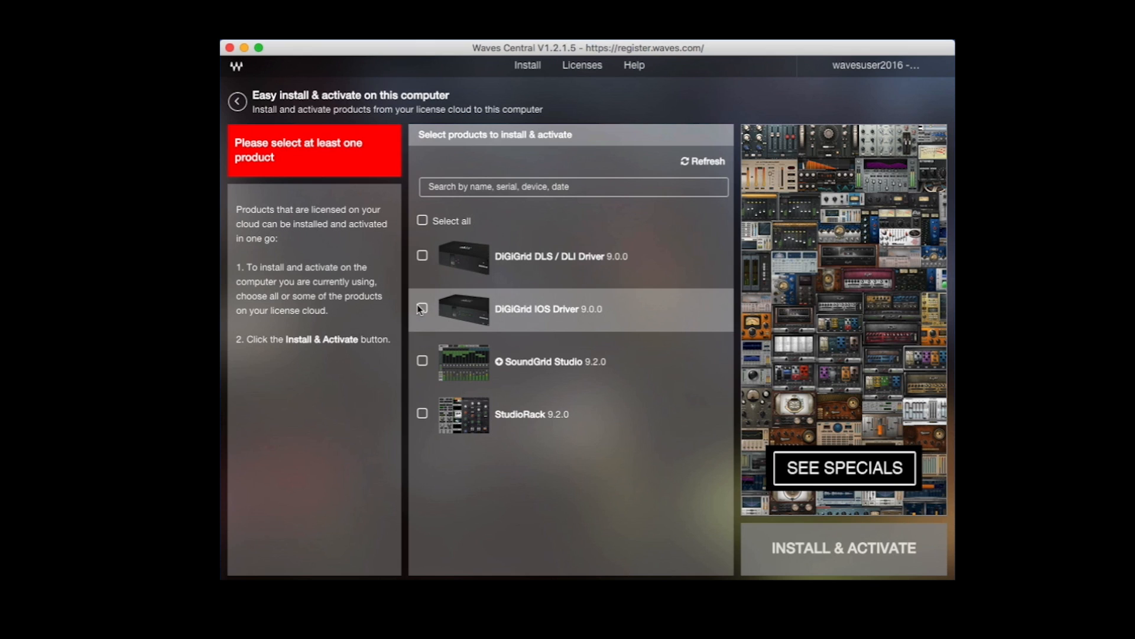
click(423, 308)
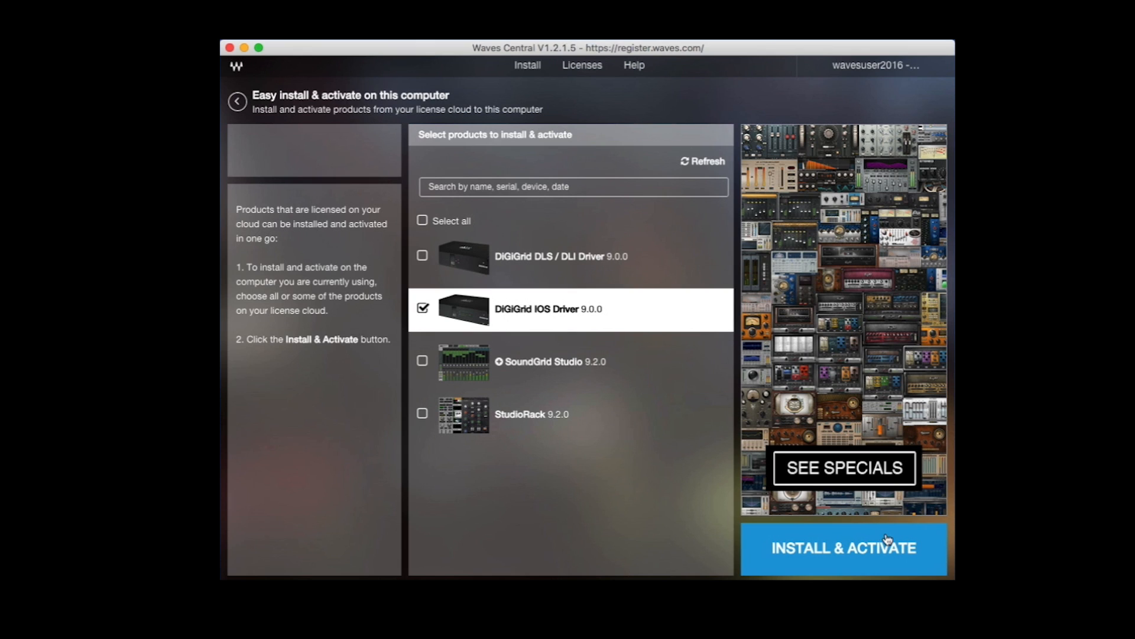
click(843, 548)
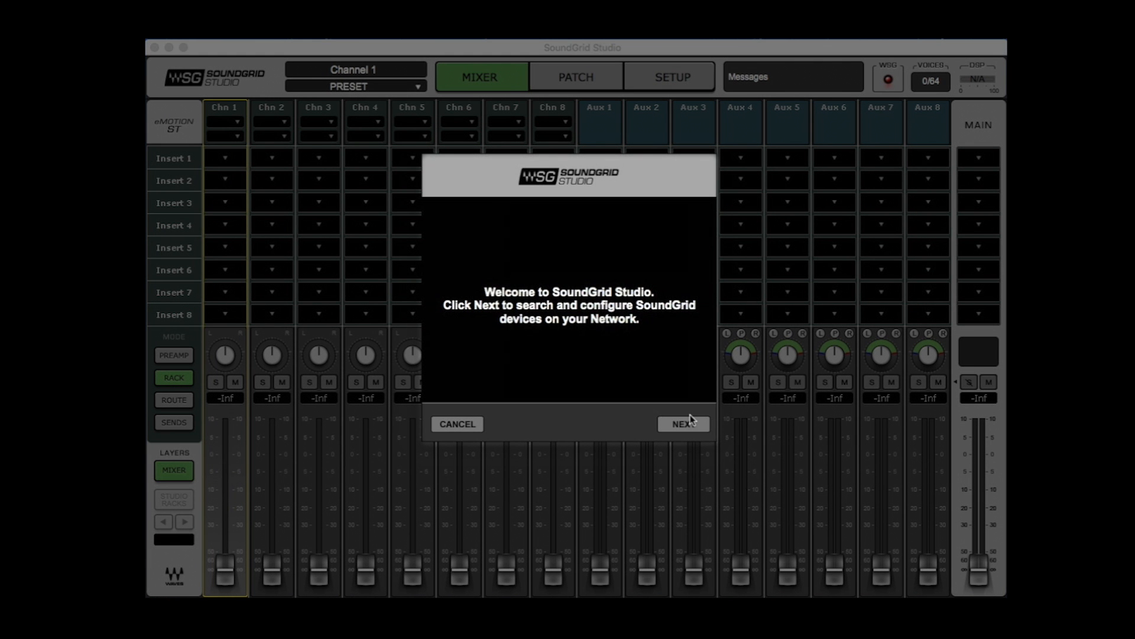
Run the welcome wizard's network search for SoundGrid devices.
click(683, 423)
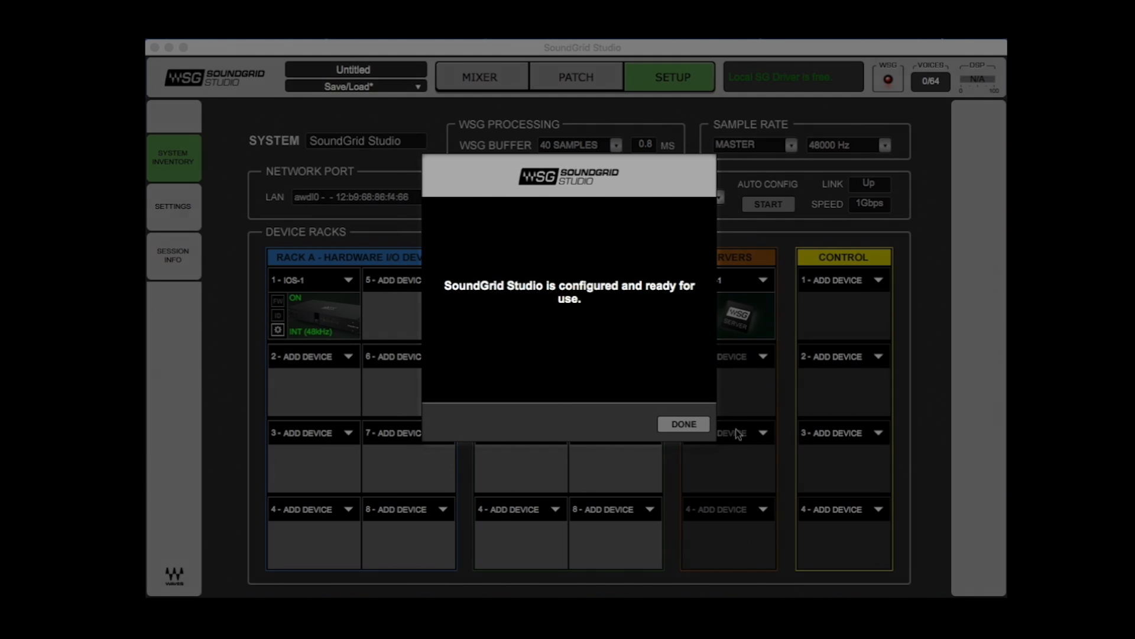
Dismiss the configured message and review the racks with IOS-1, the Mac driver and SGS-1.
click(681, 423)
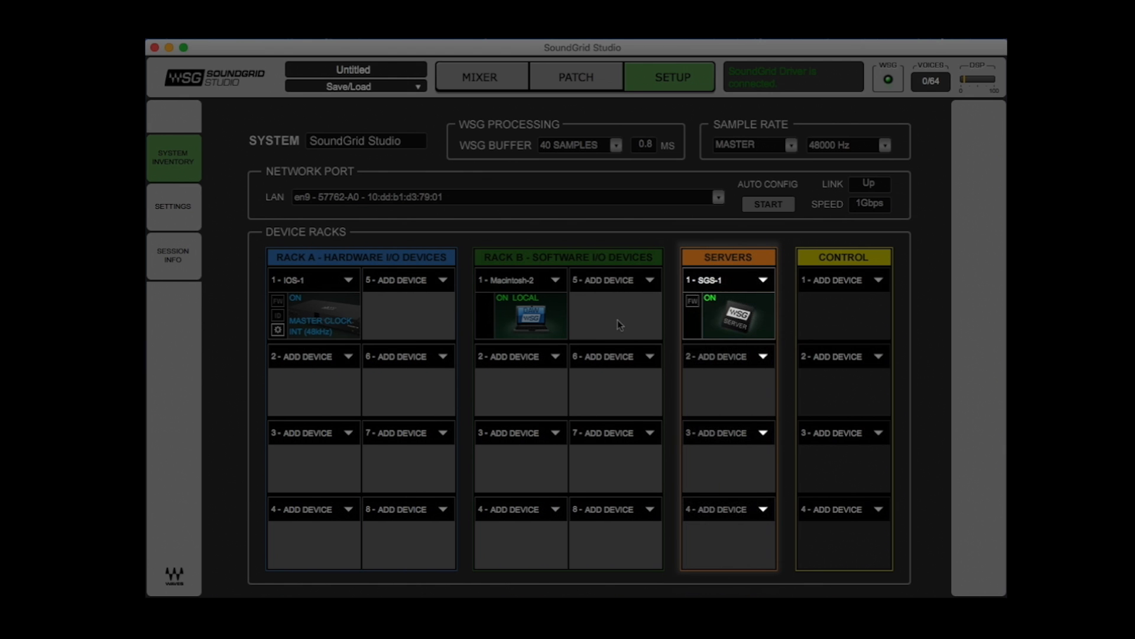
click(842, 257)
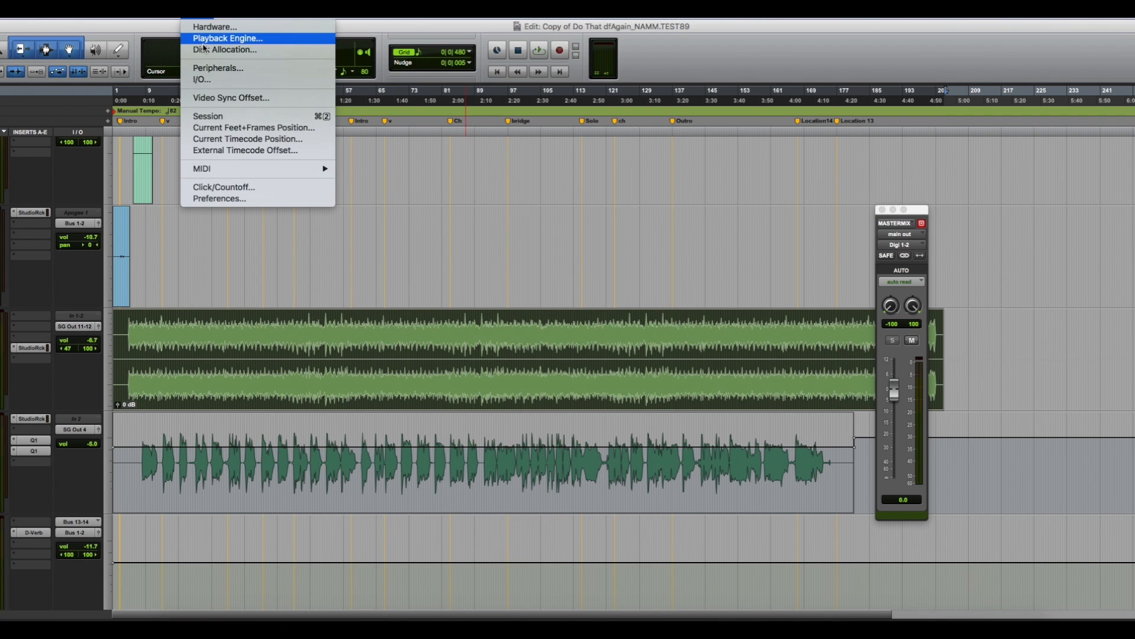
In Setup > Playback Engine, choose Waves SoundGrid as the engine.
click(227, 38)
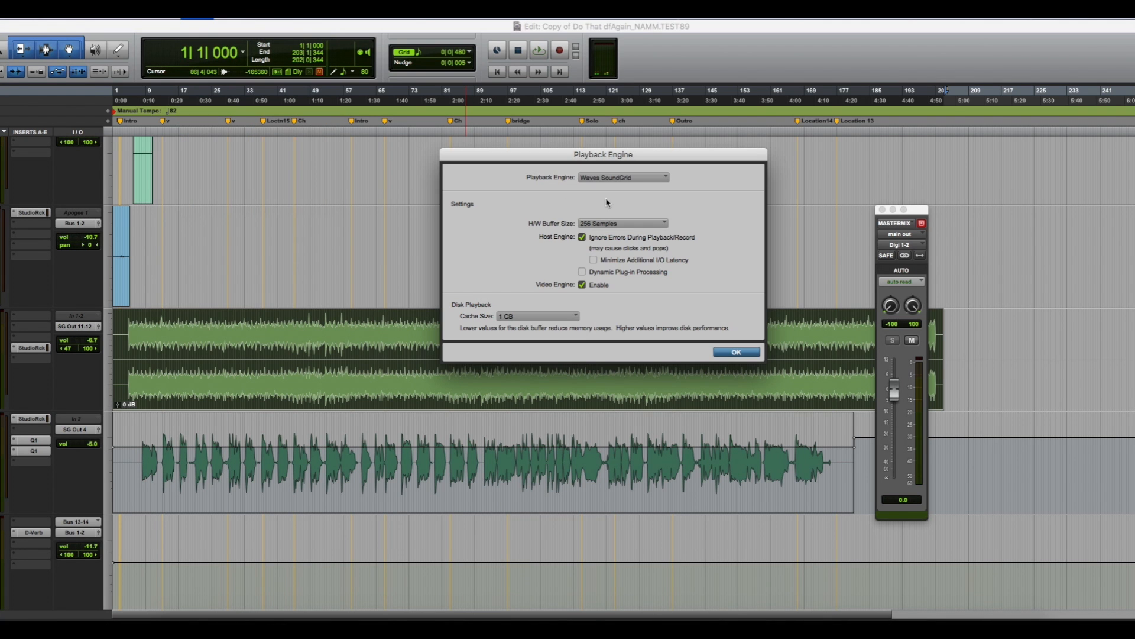
click(621, 178)
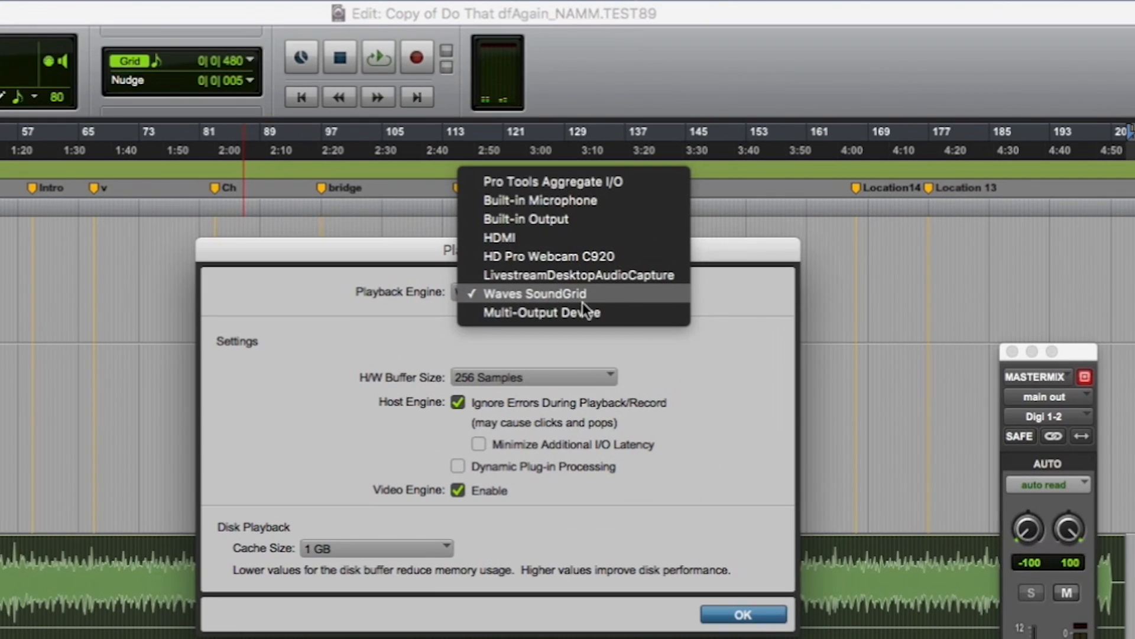
mouse_move(664, 309)
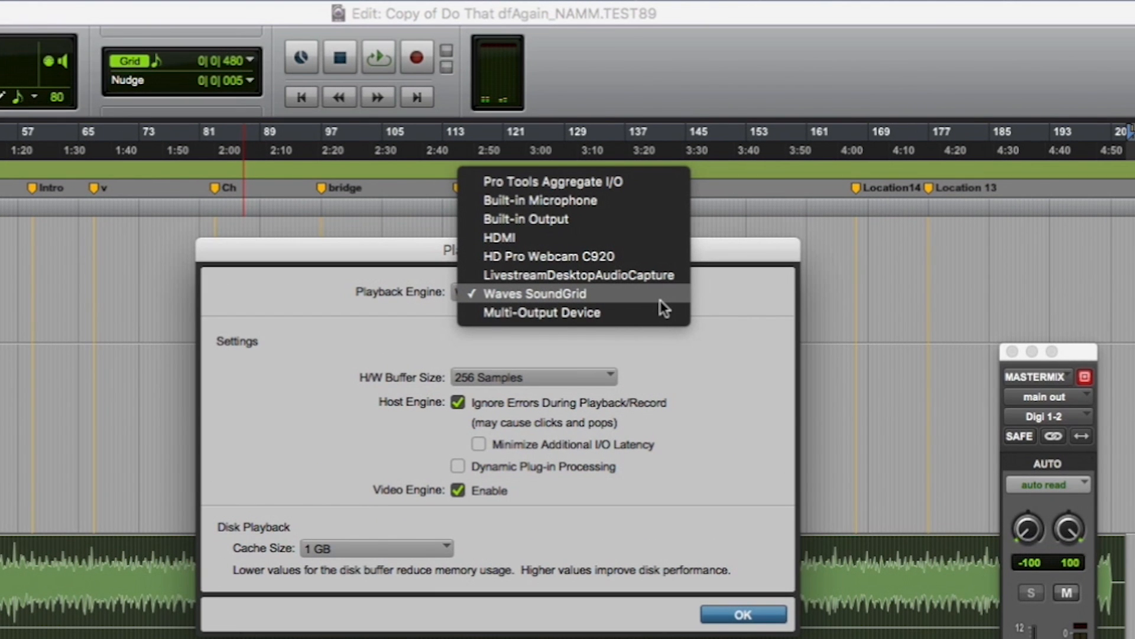